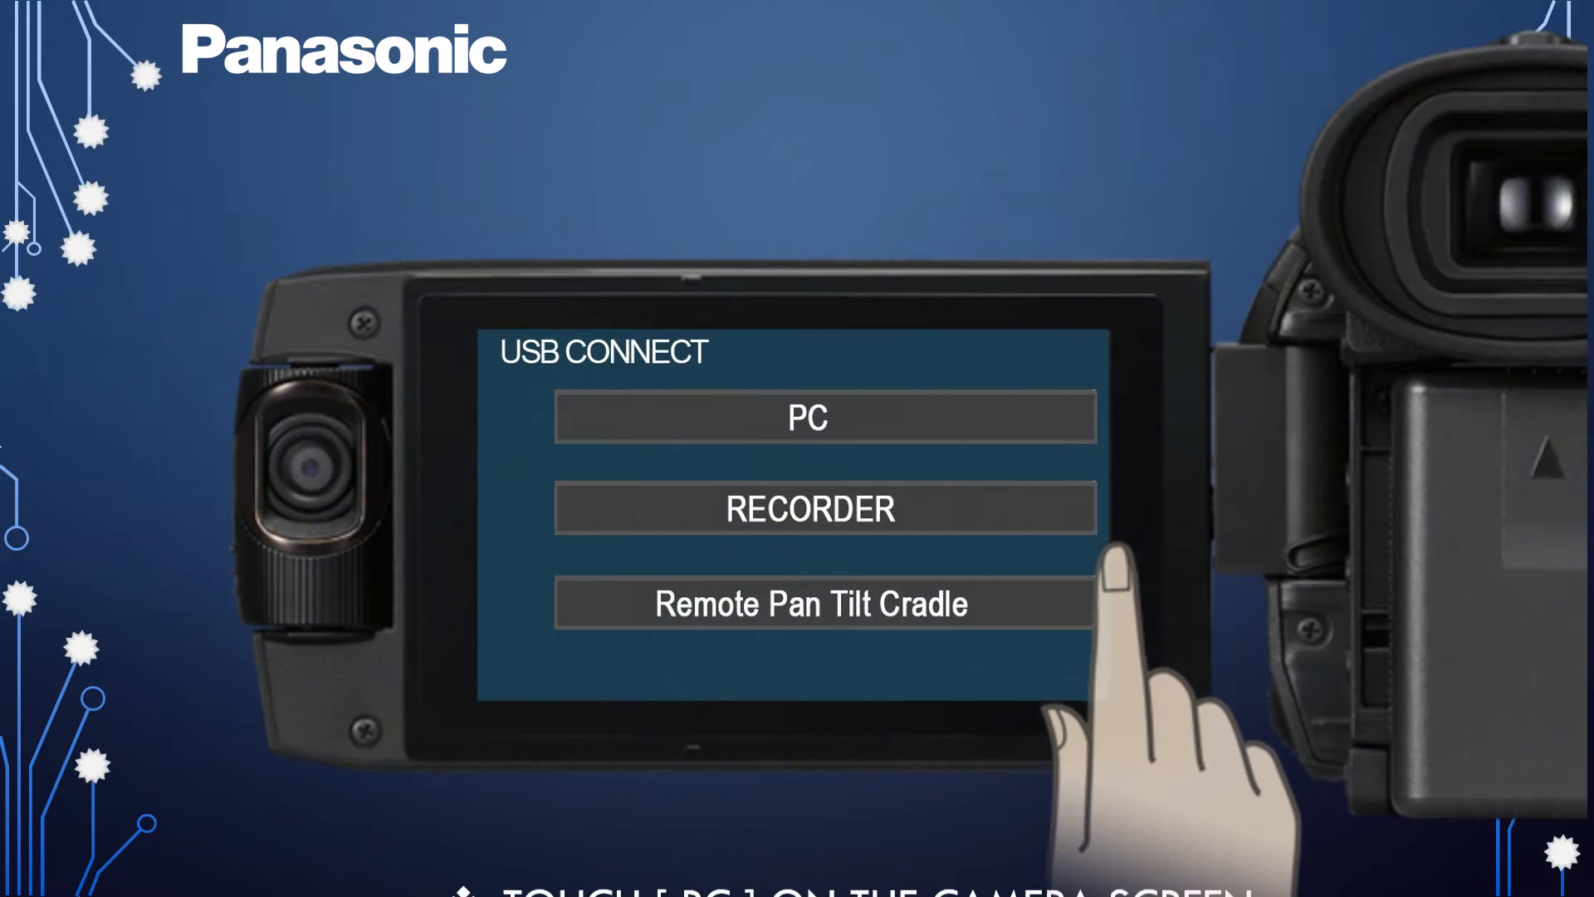
Set the camera's USB connection mode to PC on its USB CONNECT screen.
{"action": "left_click", "coordinate": [809, 417]}
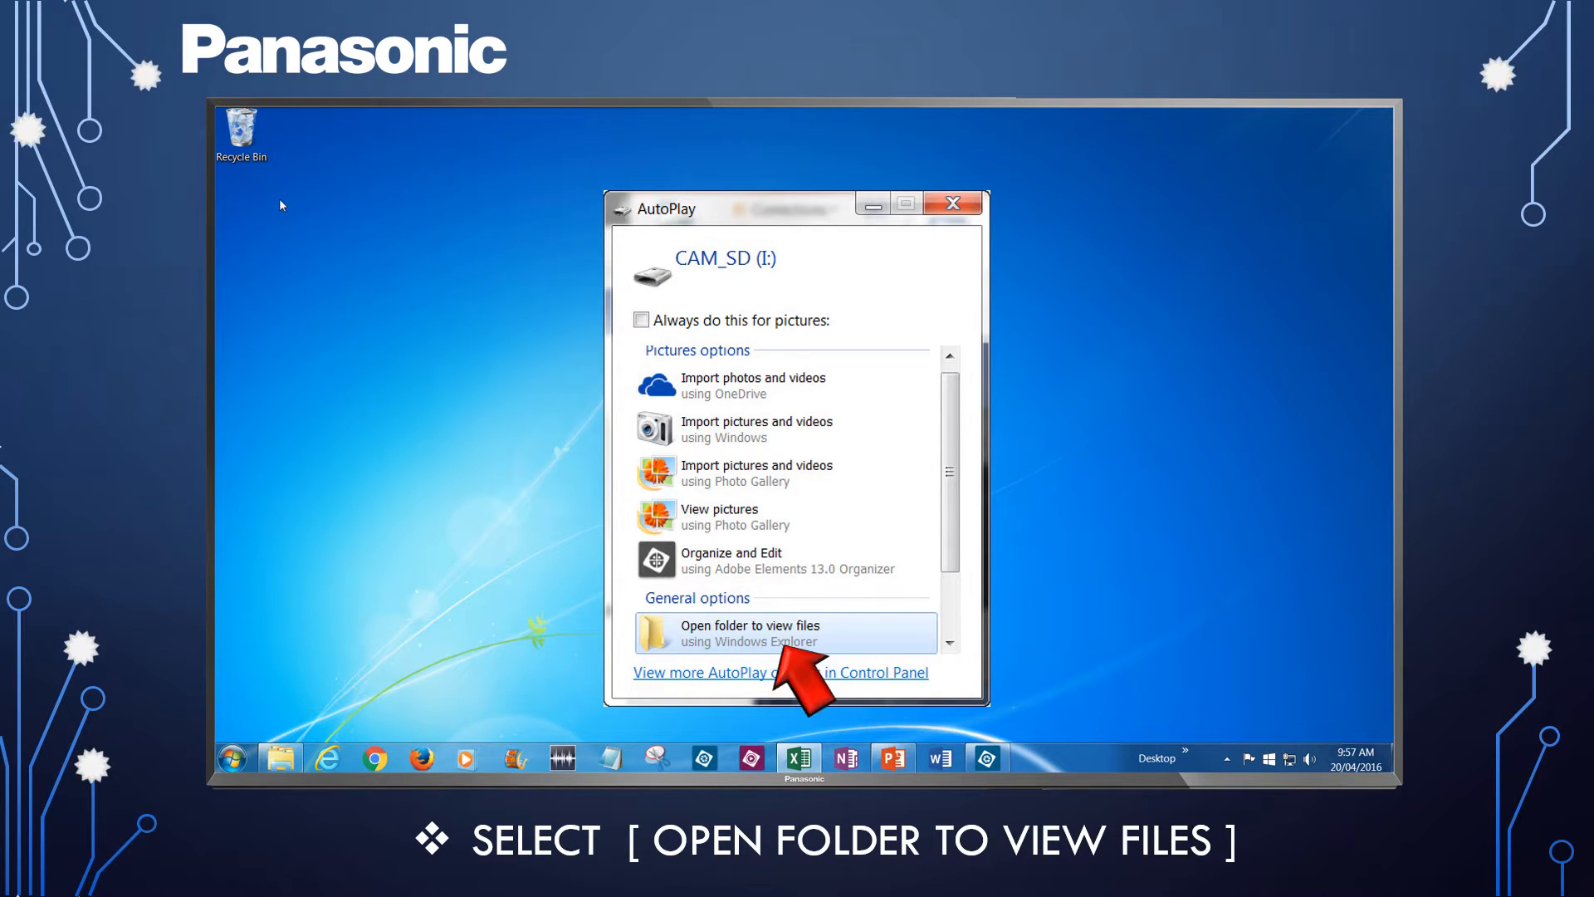
Browse the CAM_SD card from AutoPlay into DCIM\103CDPFS to see its four still pictures.
{"action": "left_click", "coordinate": [750, 633]}
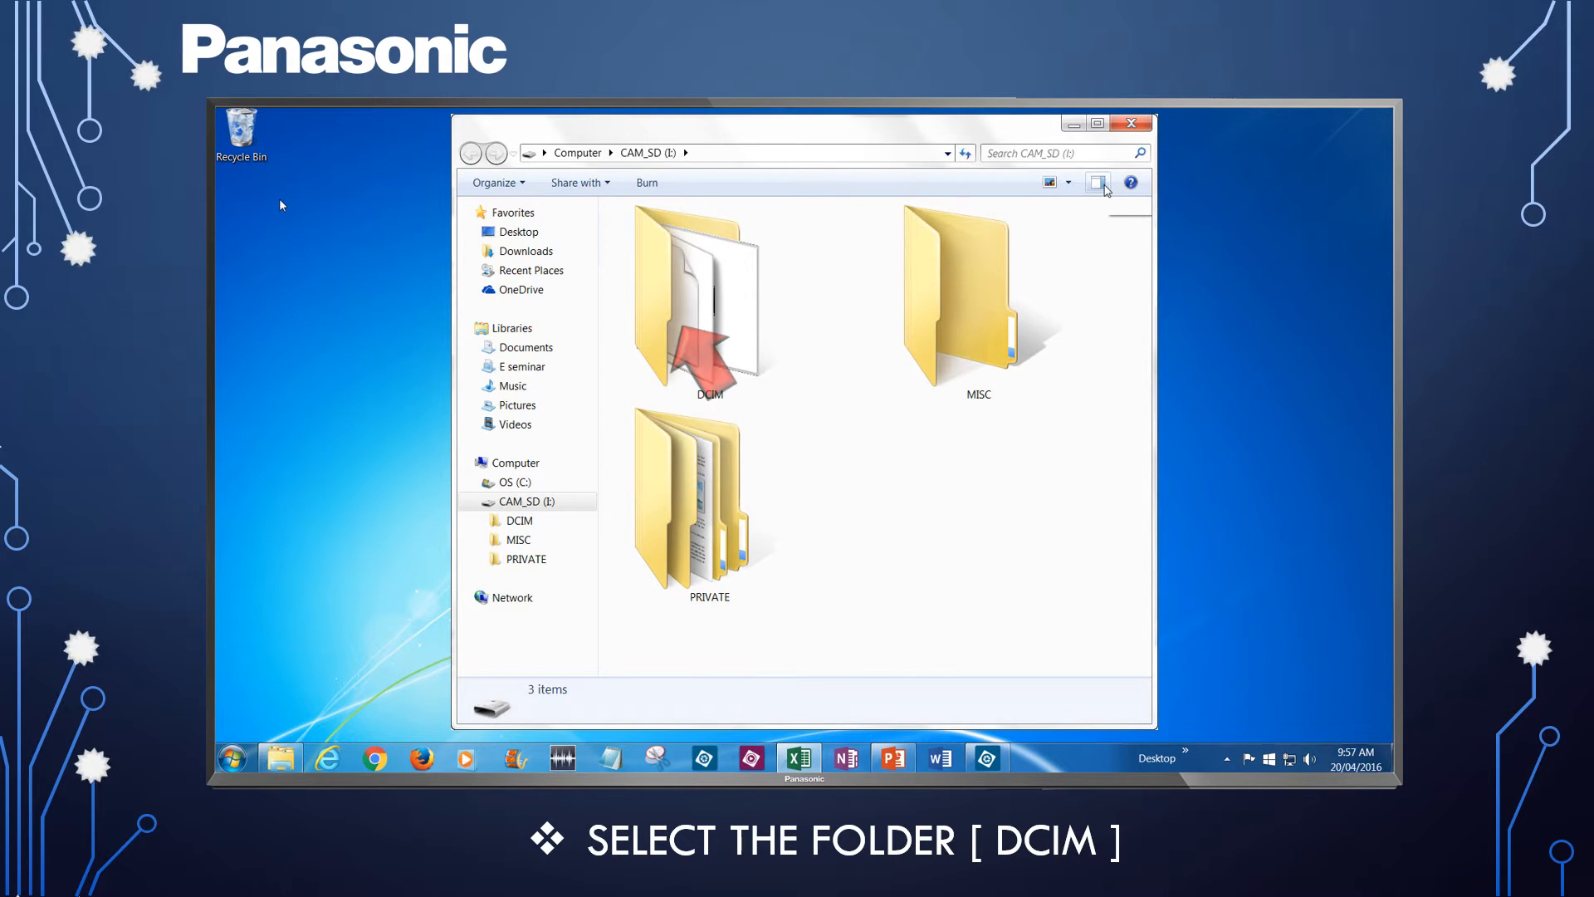
{"action": "double_click", "coordinate": [696, 295]}
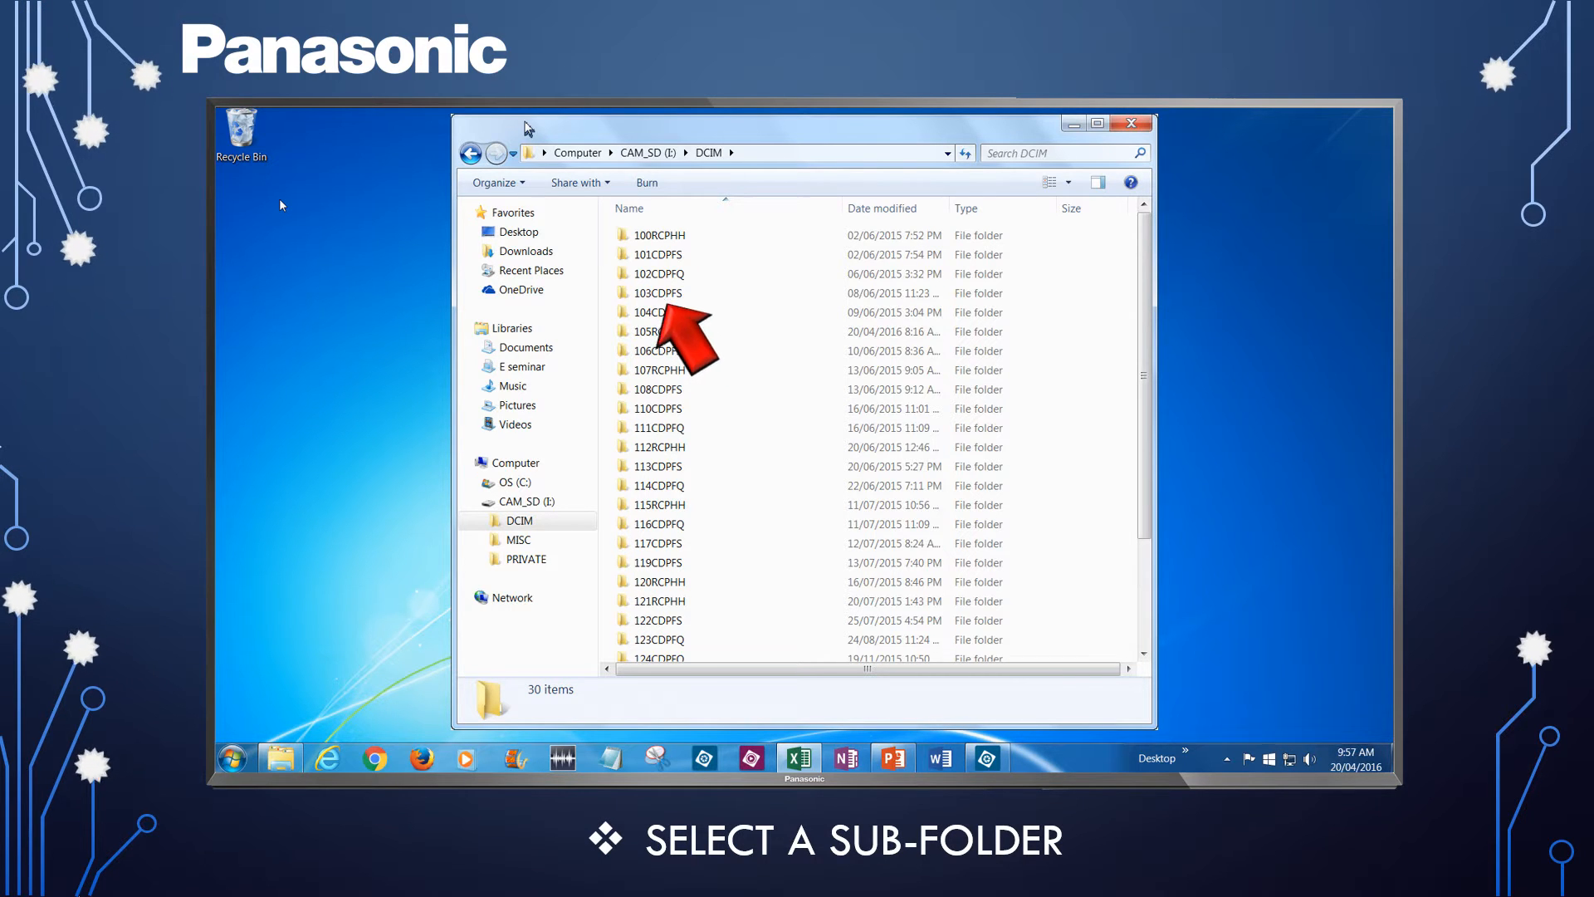
{"action": "double_click", "coordinate": [658, 293]}
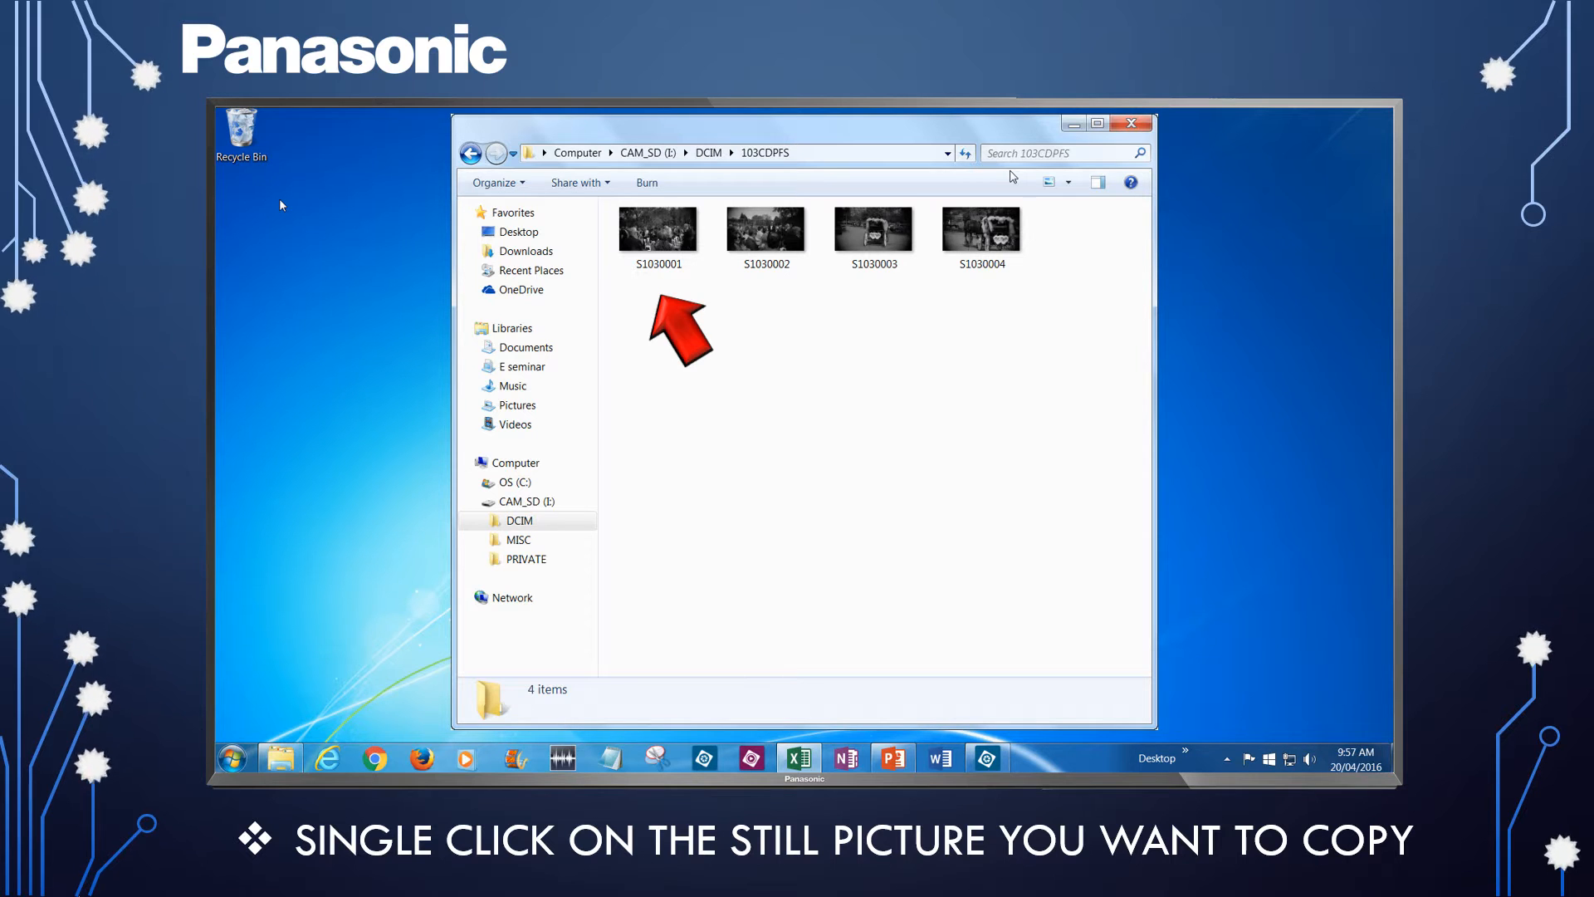
Copy picture S1030002 to the clipboard via Organize > Copy.
{"action": "left_click", "coordinate": [766, 226]}
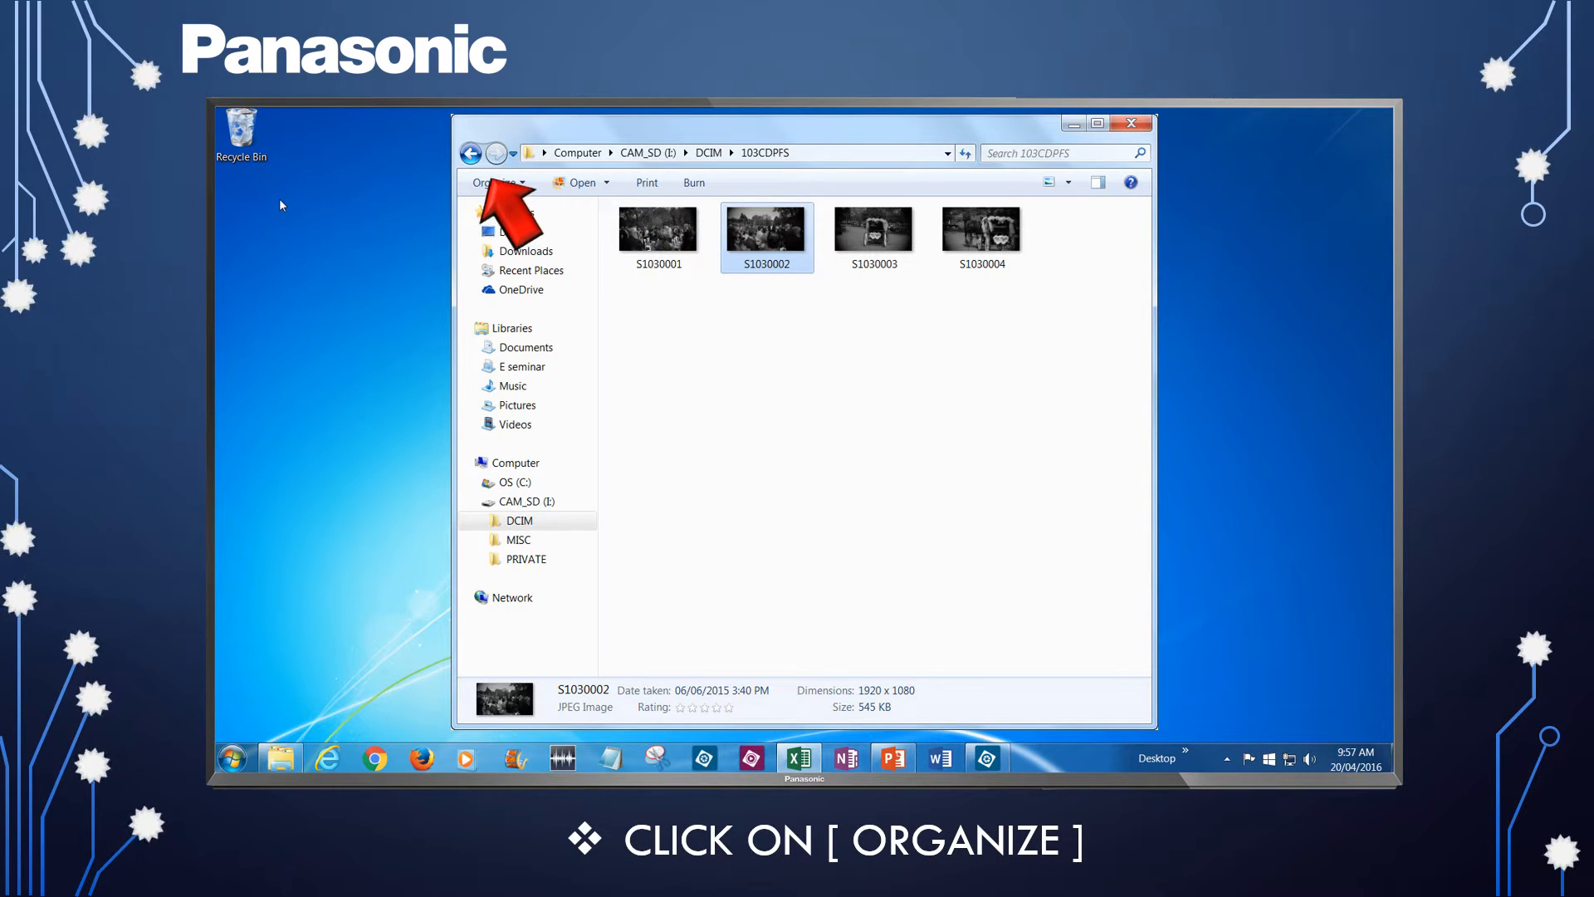
{"action": "left_click", "coordinate": [496, 182]}
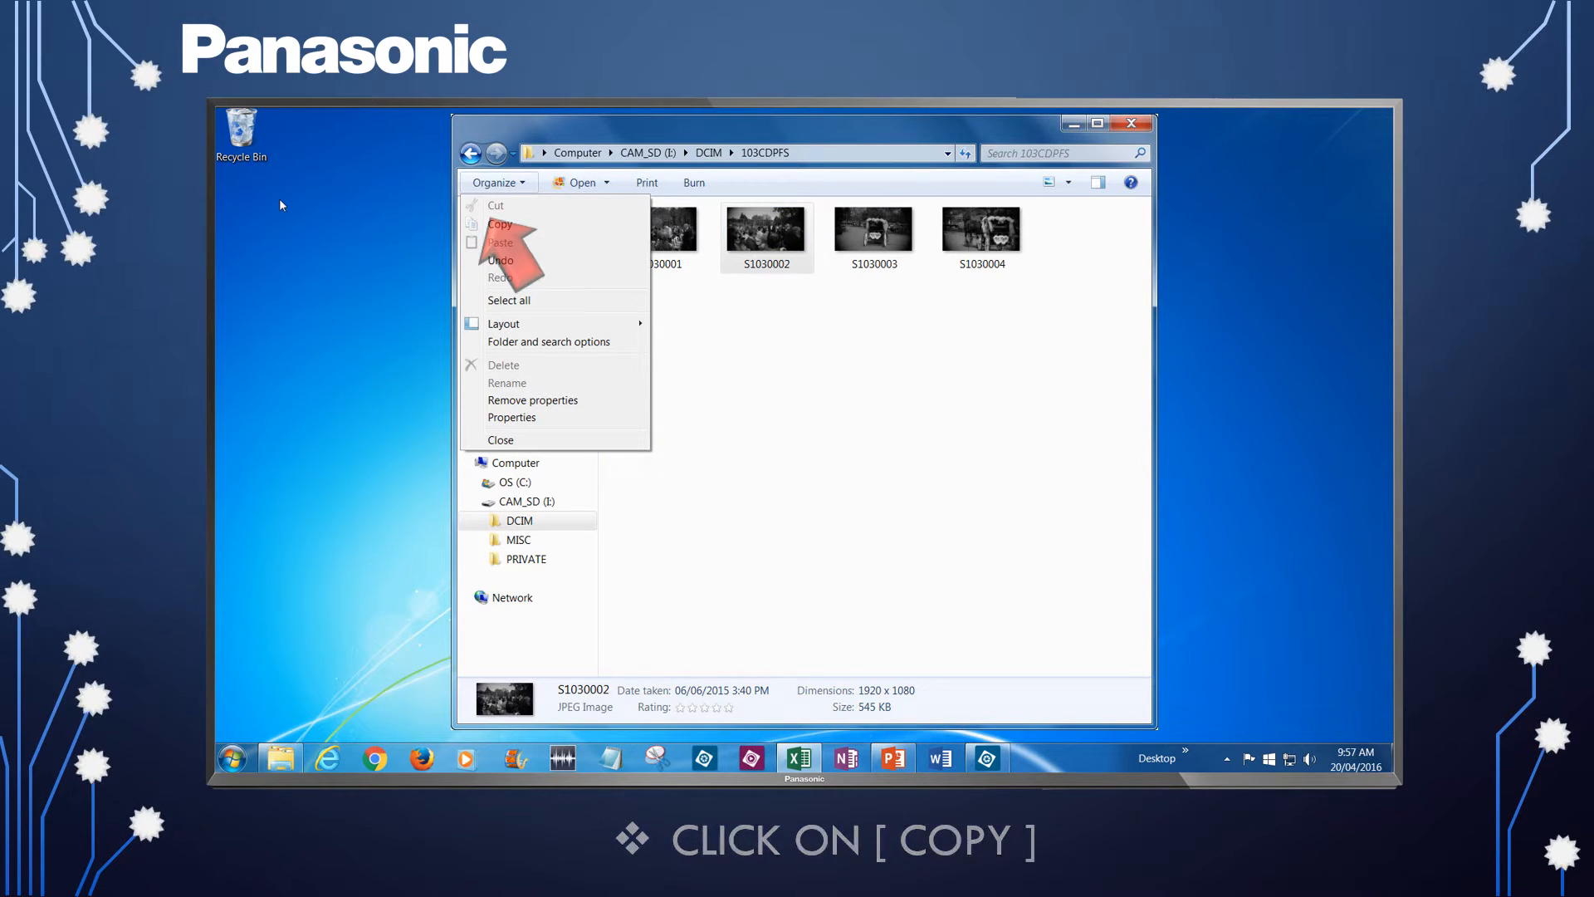
{"action": "left_click", "coordinate": [500, 225]}
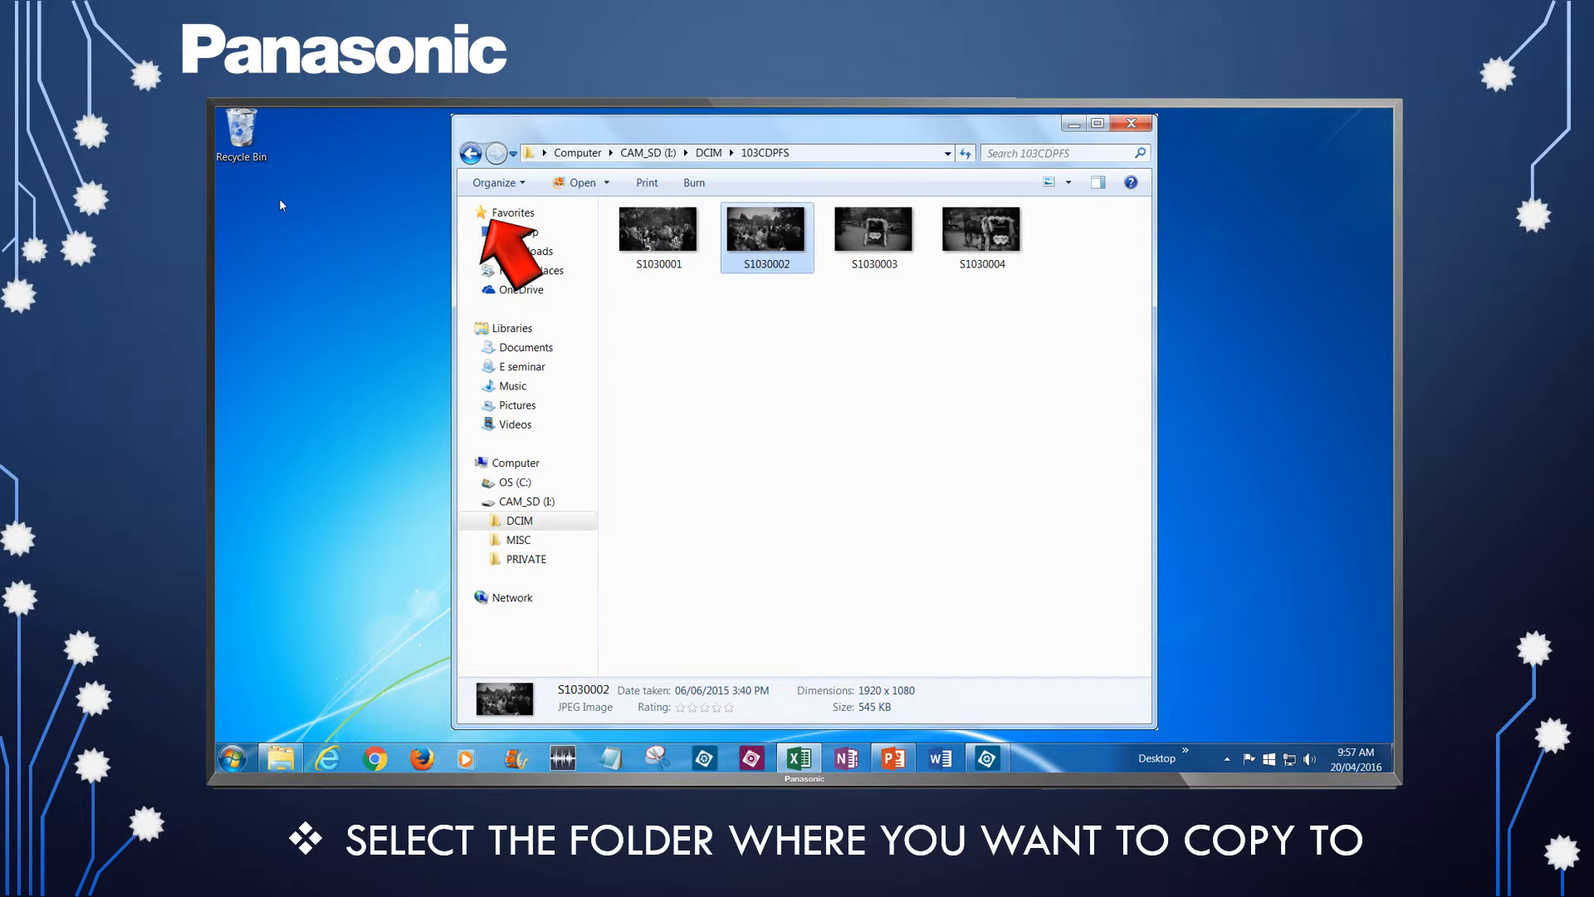
Paste the copied picture into the Pictures library's 2016 folder via Organize > Paste.
{"action": "left_click", "coordinate": [514, 405]}
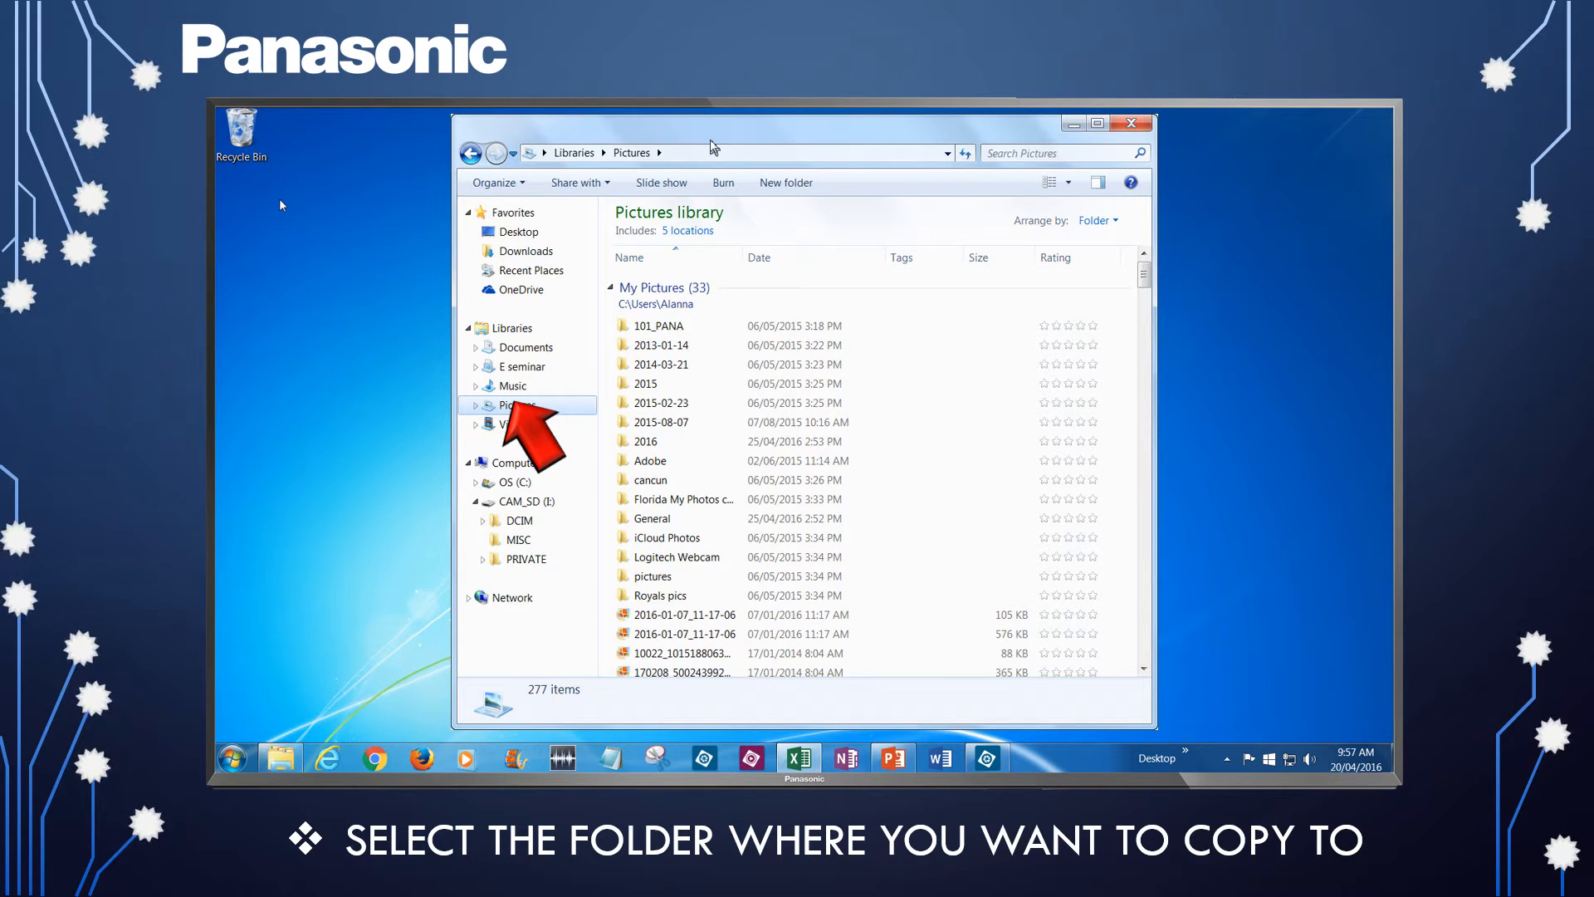
{"action": "left_click", "coordinate": [645, 442]}
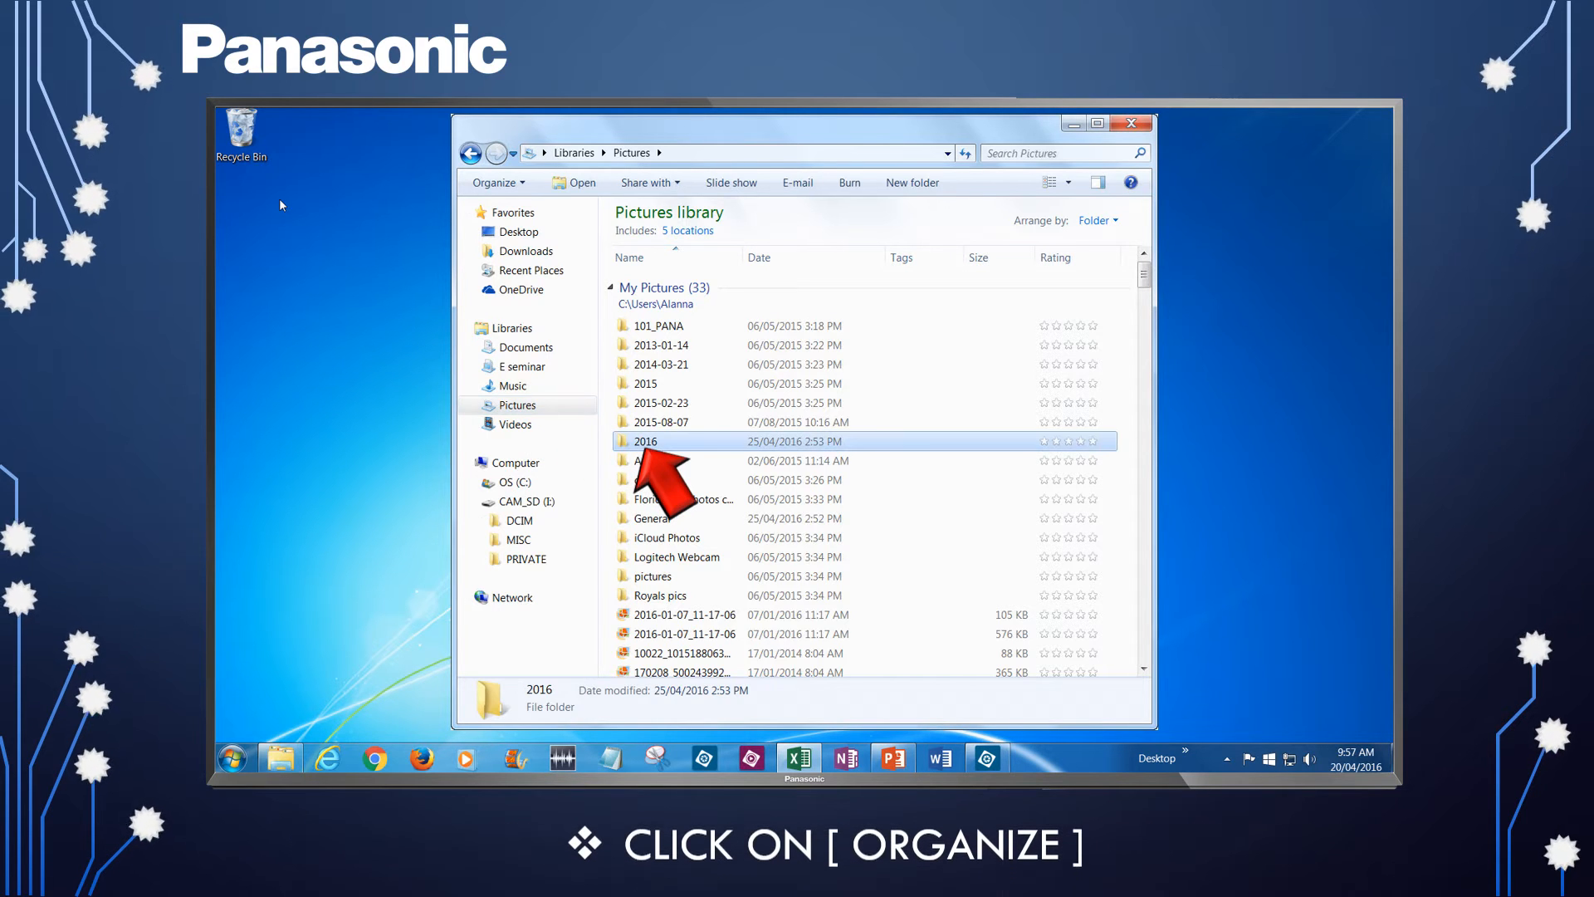
{"action": "double_click", "coordinate": [643, 440]}
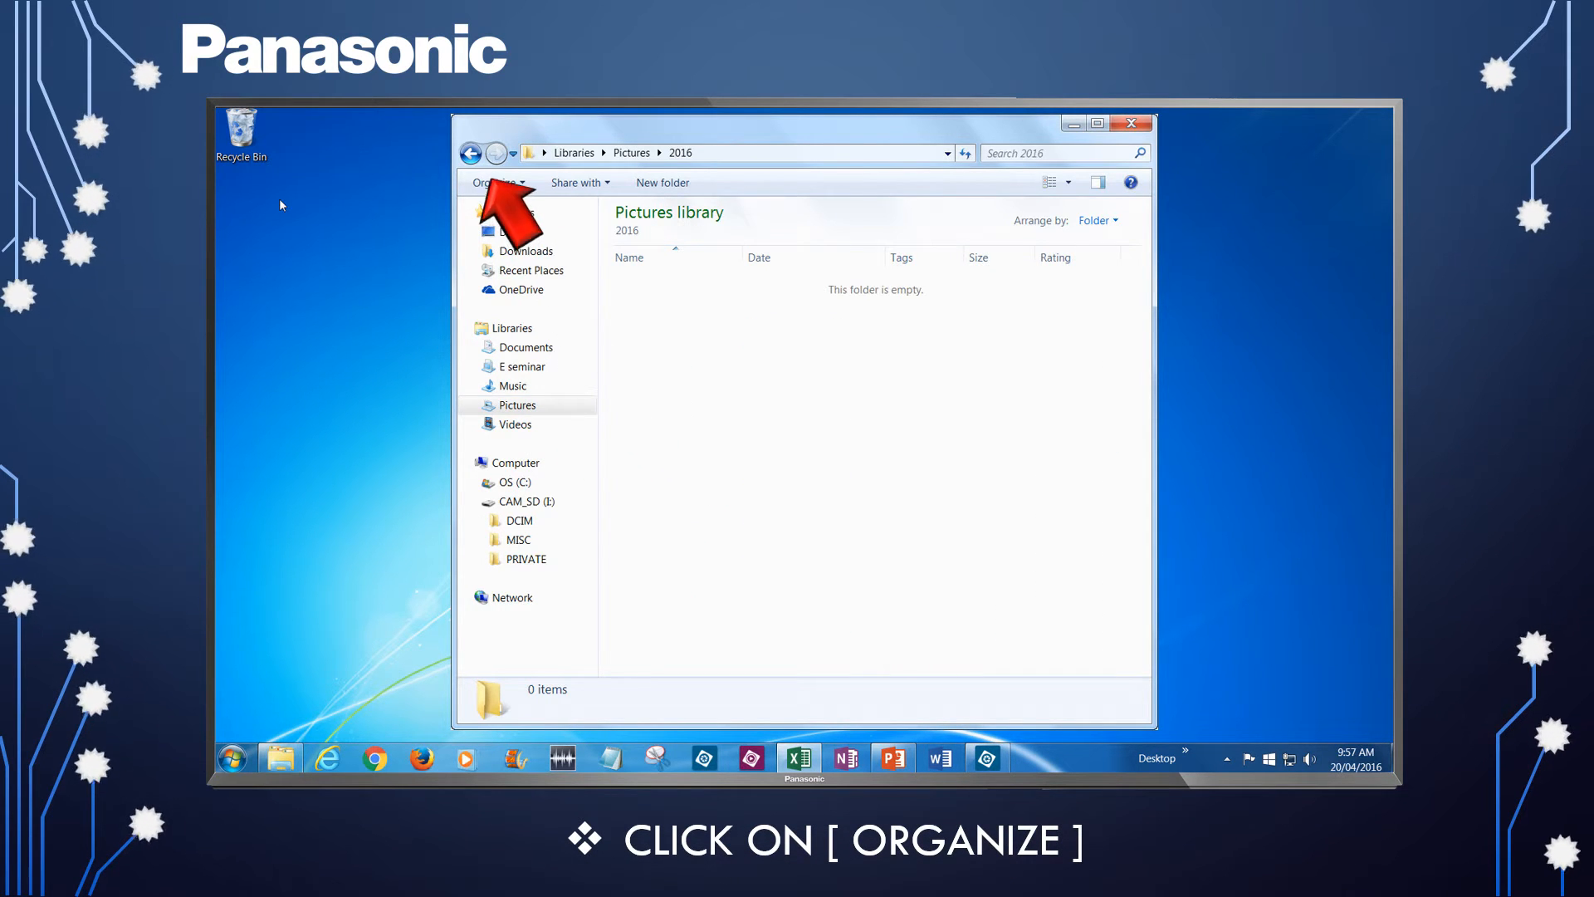
{"action": "left_click", "coordinate": [494, 182]}
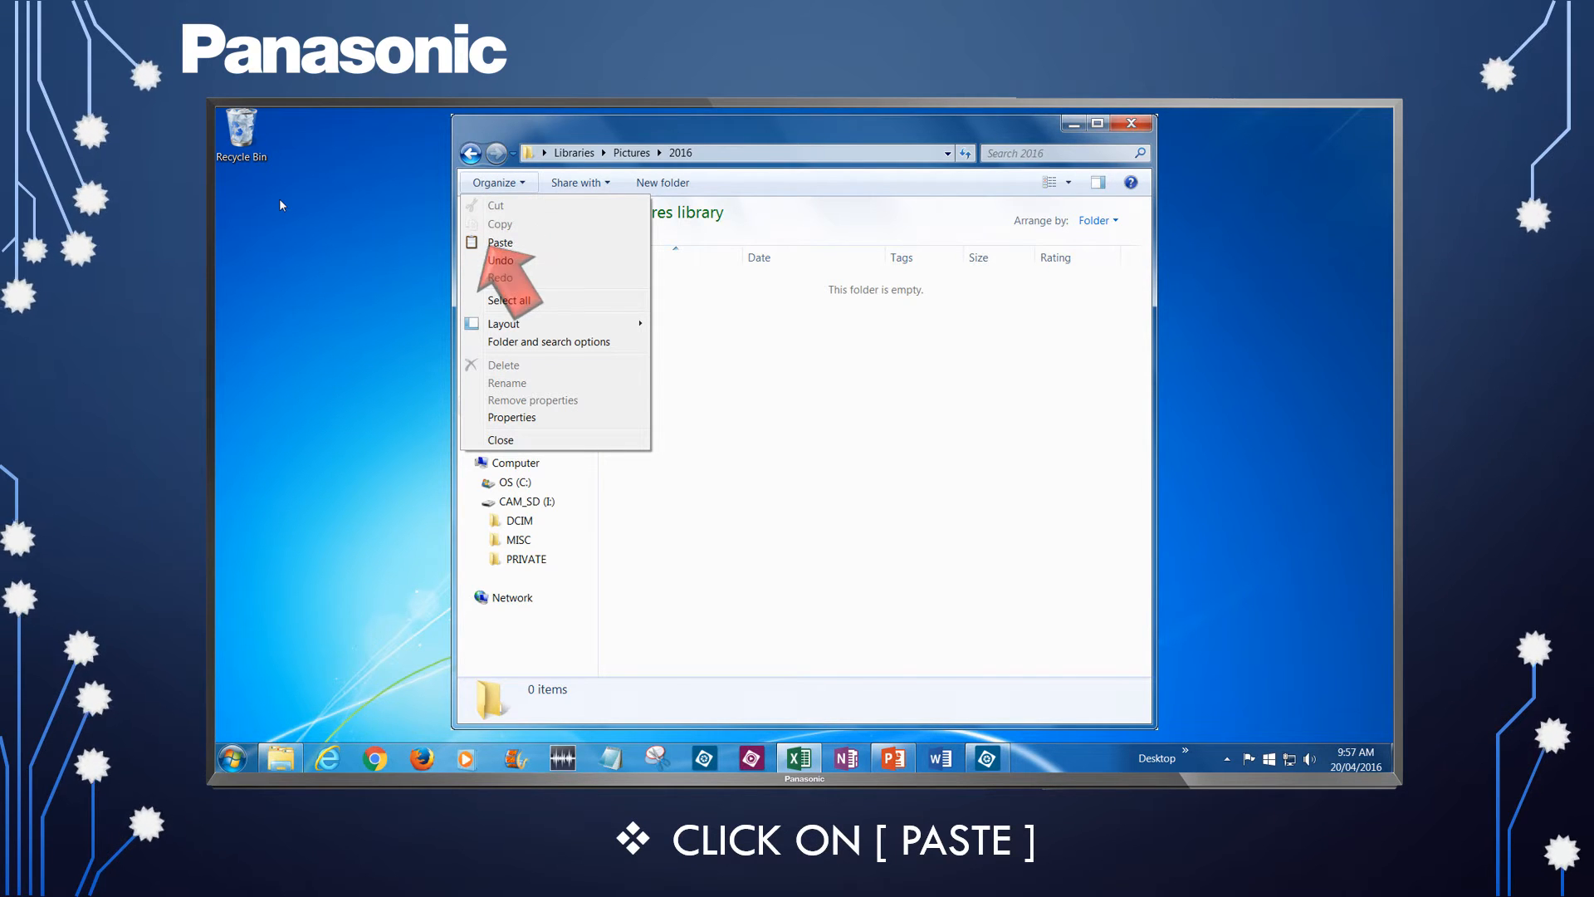
{"action": "left_click", "coordinate": [500, 243]}
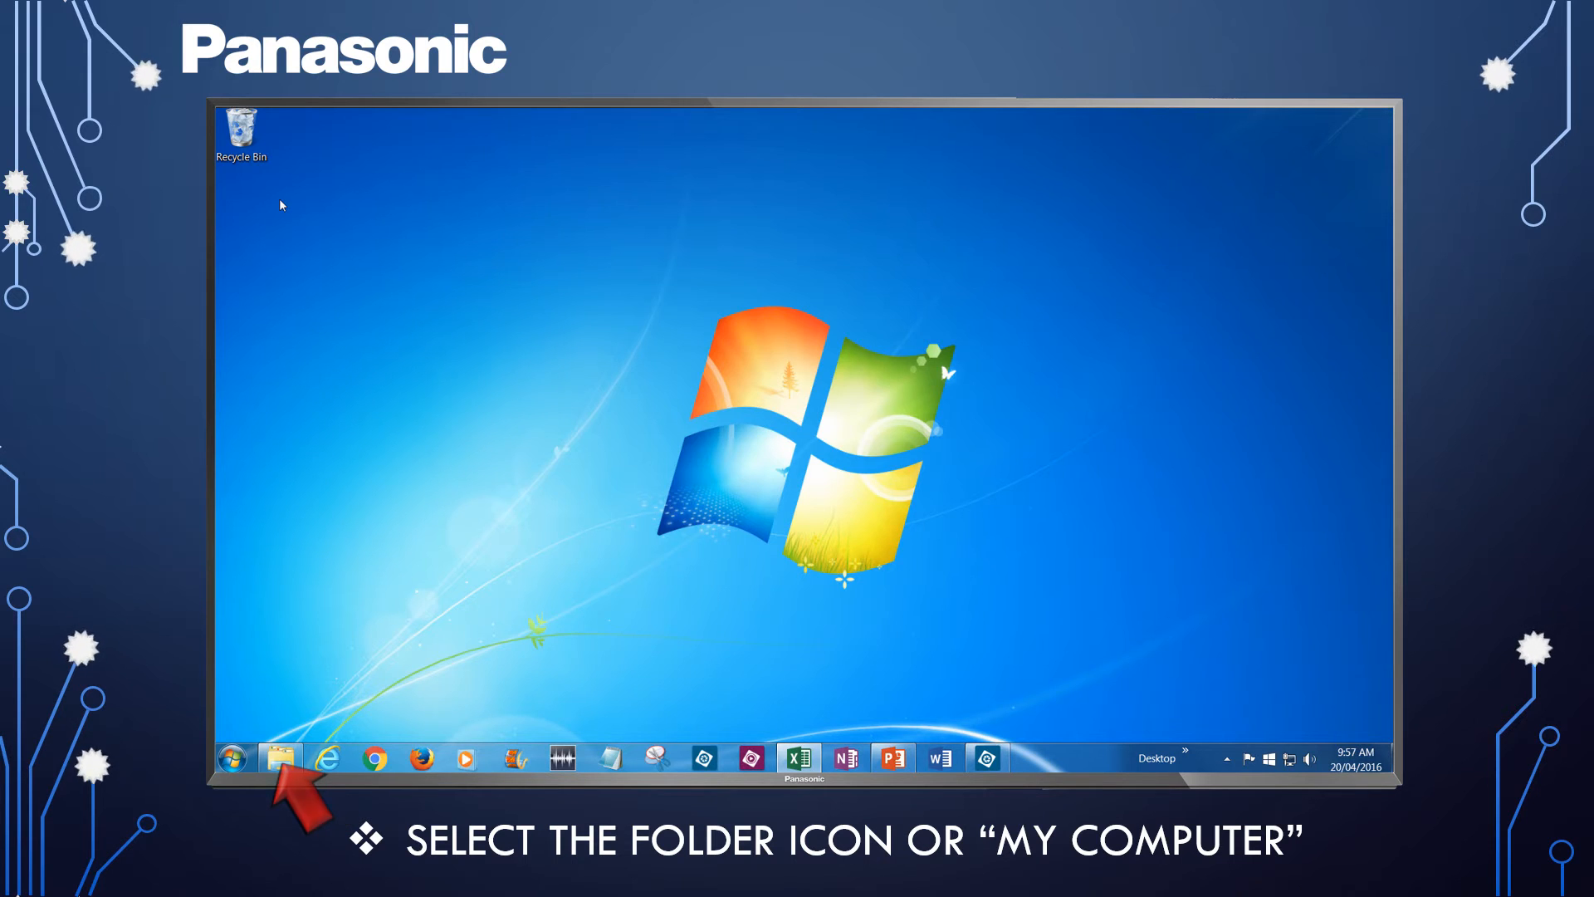
Reopen Windows Explorer from the taskbar and browse to the CAM_SD (I:) camera drive.
{"action": "left_click", "coordinate": [282, 758]}
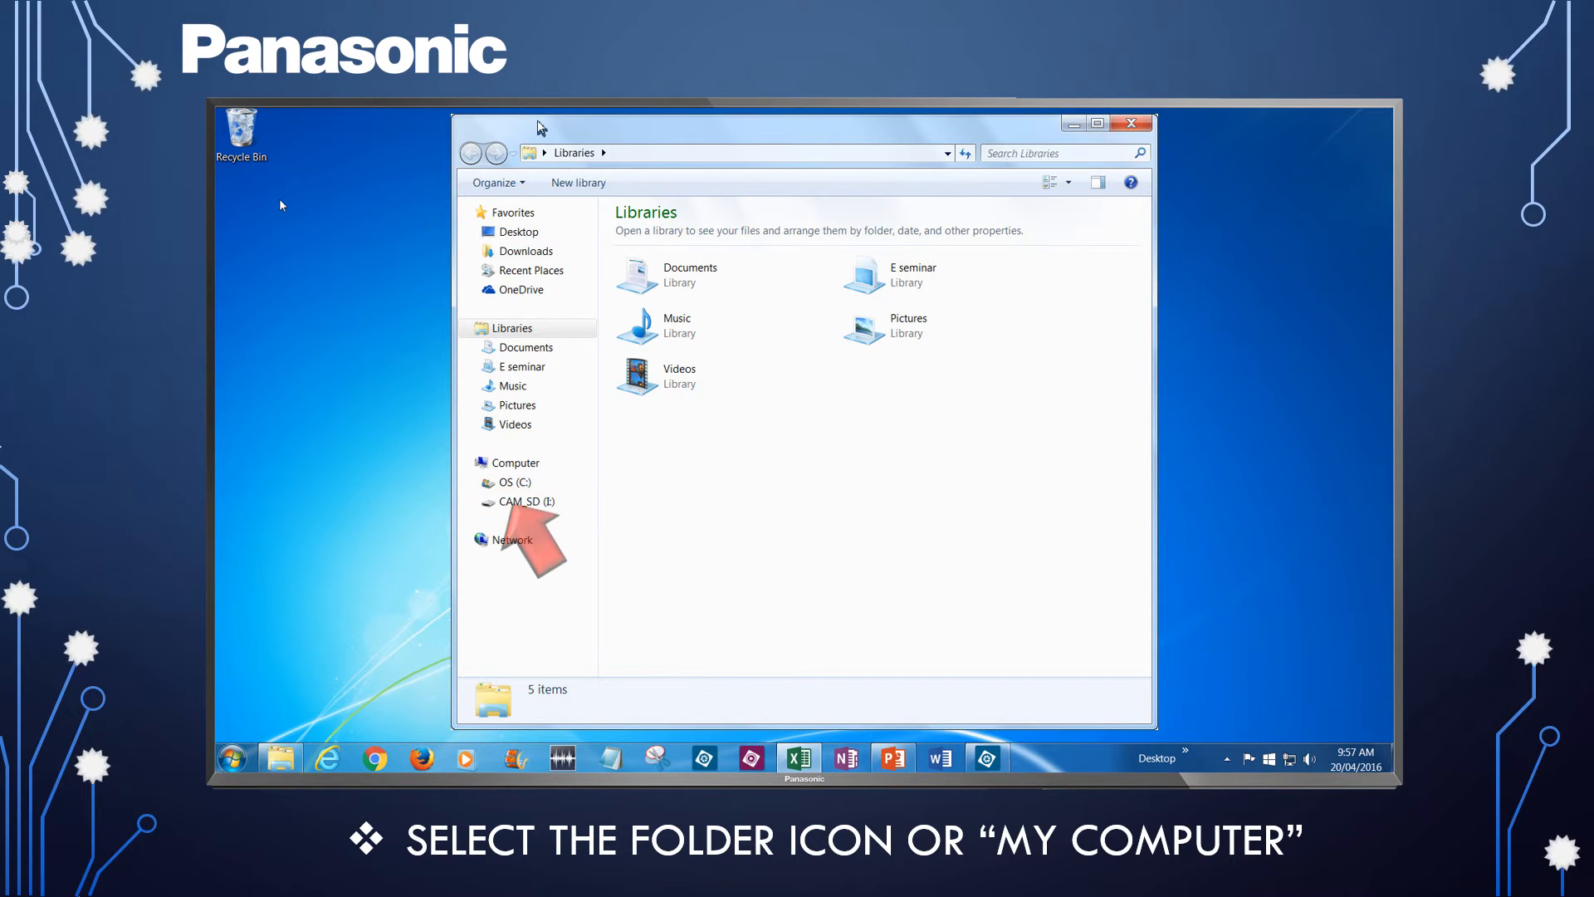
{"action": "left_click", "coordinate": [527, 502]}
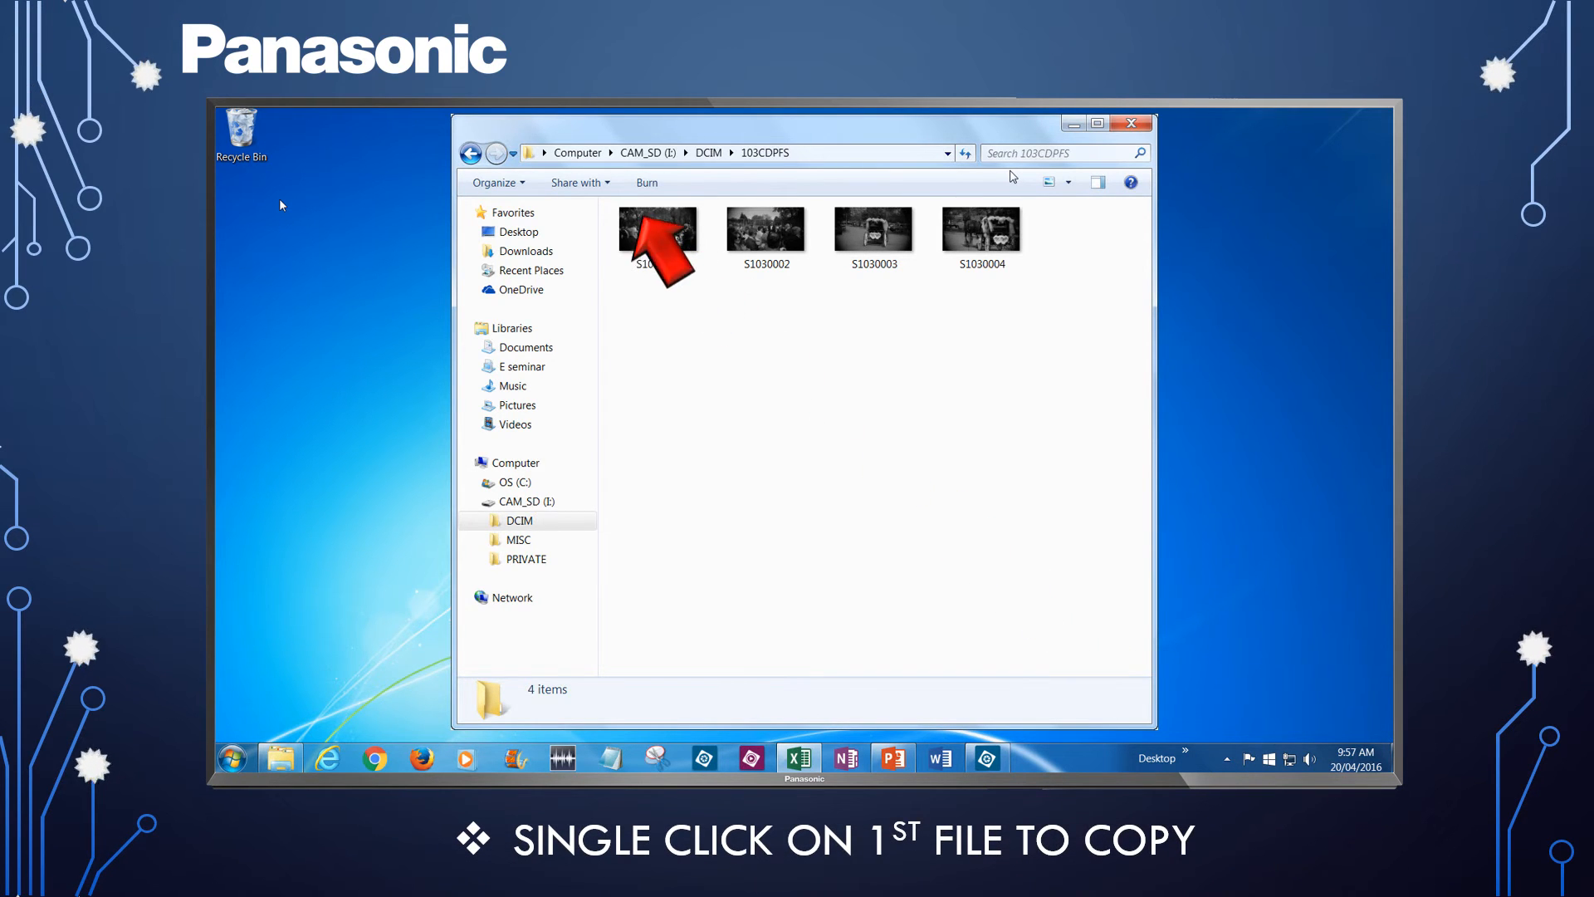
Shift-select the block of pictures S1030001 through S1030003 in 103CDPFS.
{"action": "left_click", "coordinate": [657, 228]}
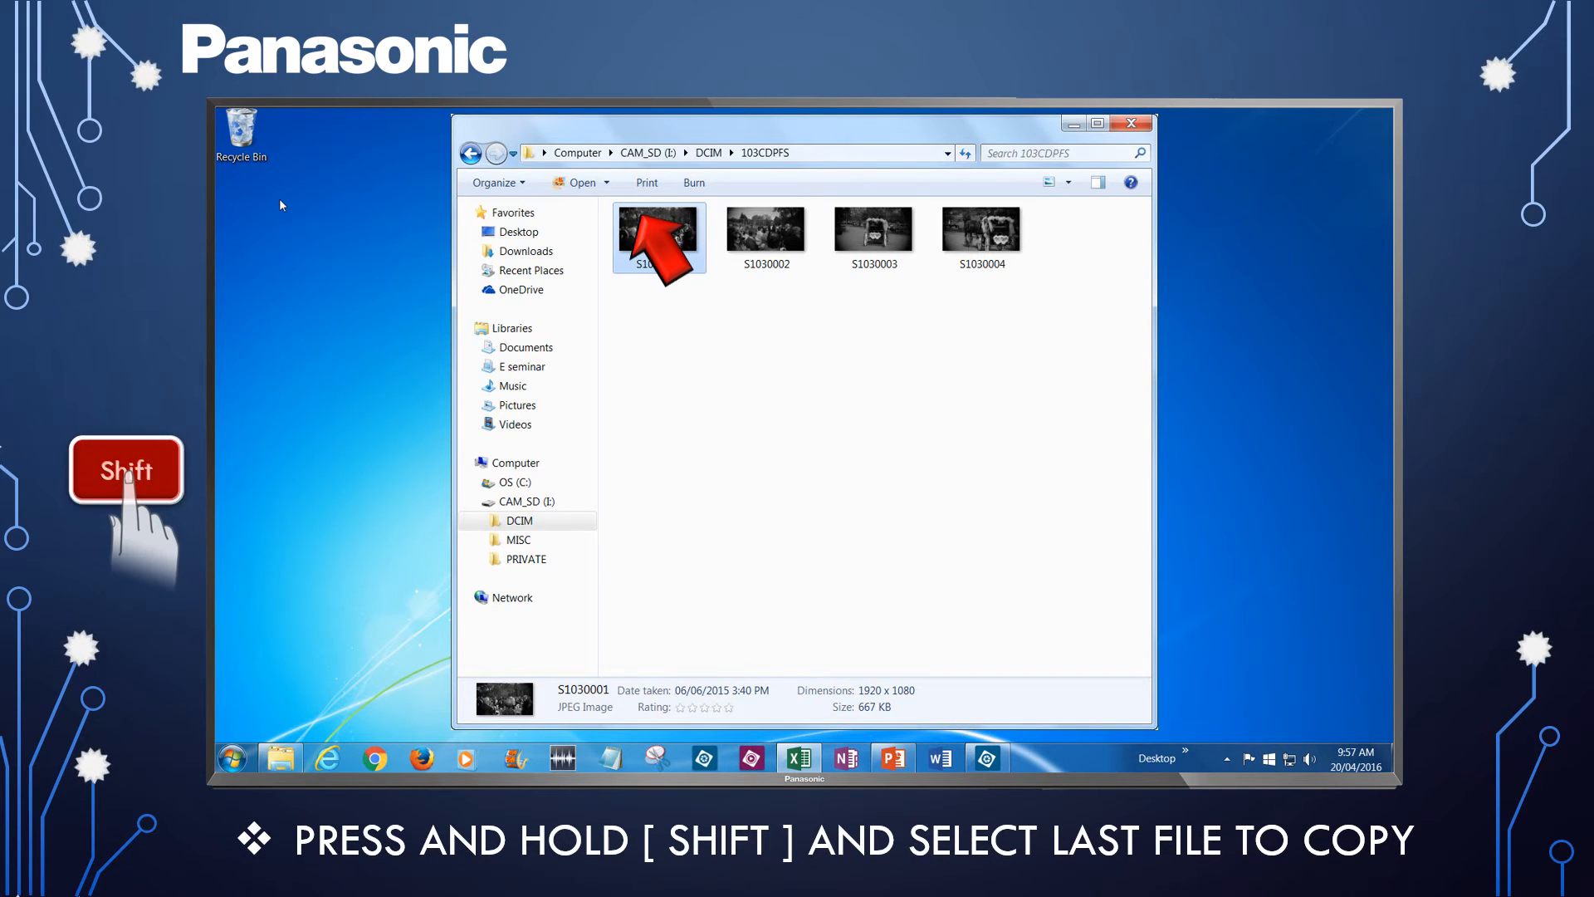
{"action": "left_click", "coordinate": [872, 237]}
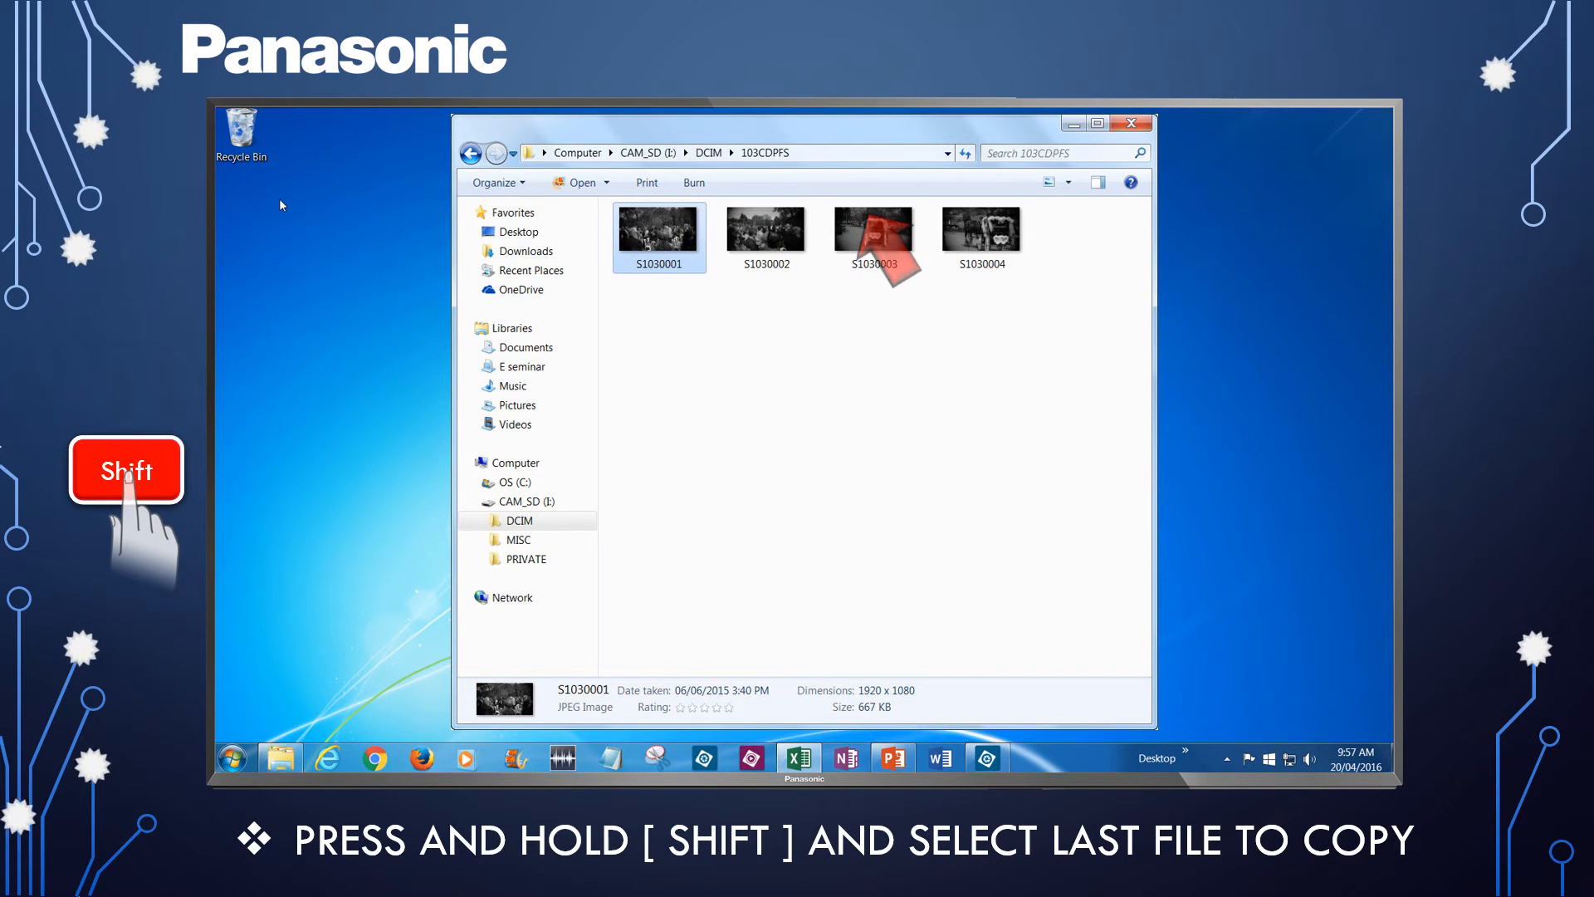
{"action": "left_click", "coordinate": [872, 229]}
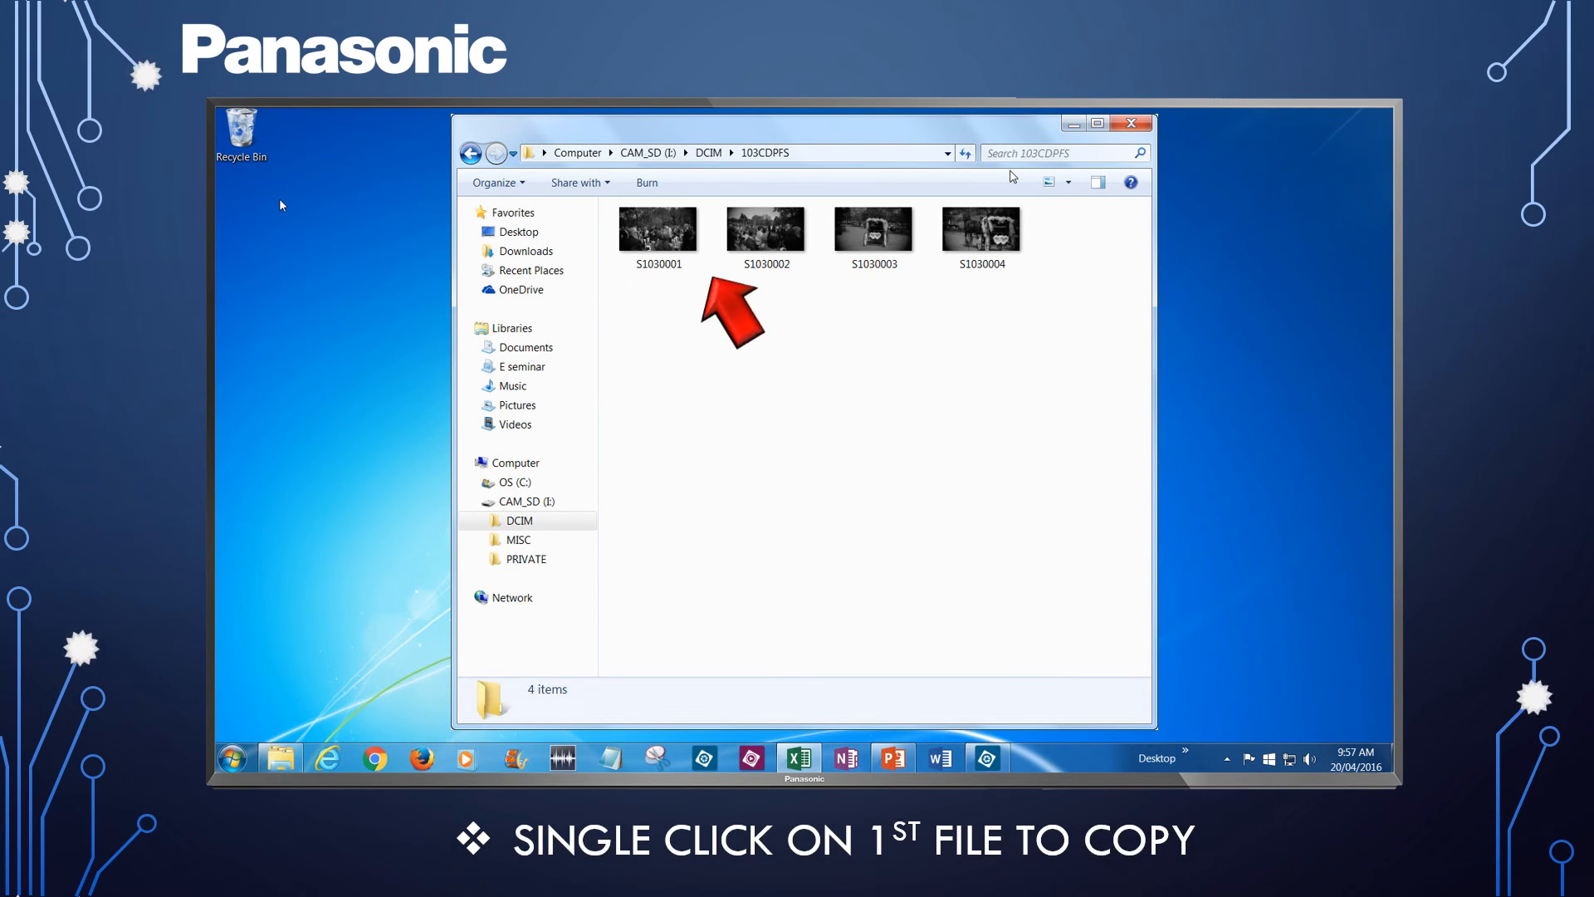
Ctrl-select S1030001 and further pictures individually in 103CDPFS to copy together.
{"action": "left_click", "coordinate": [657, 229]}
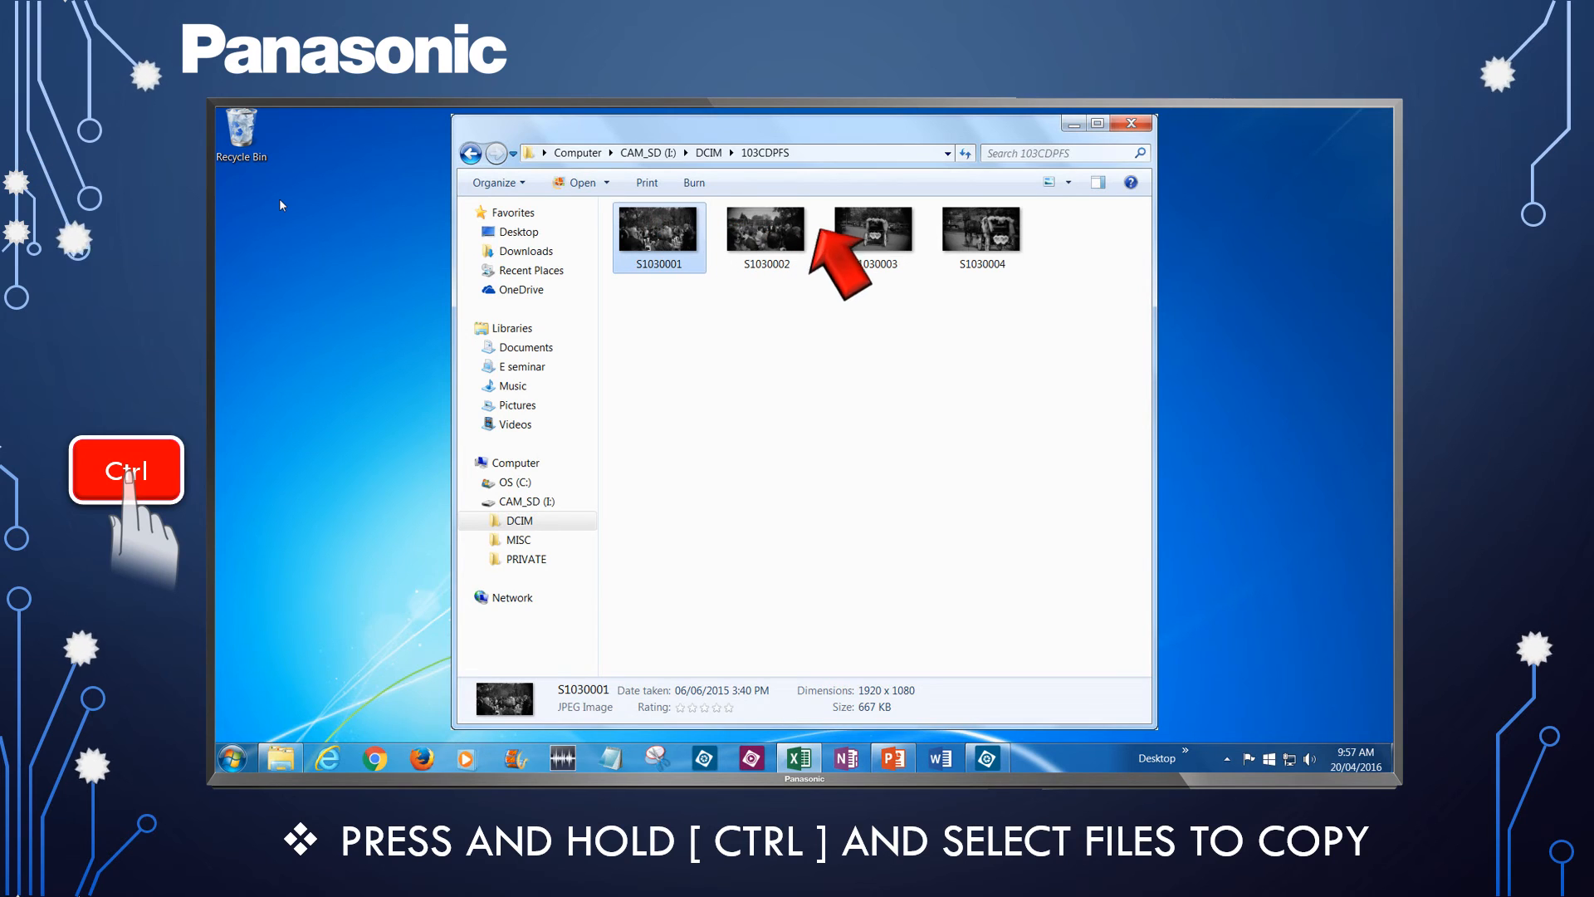
{"action": "left_click", "coordinate": [872, 227]}
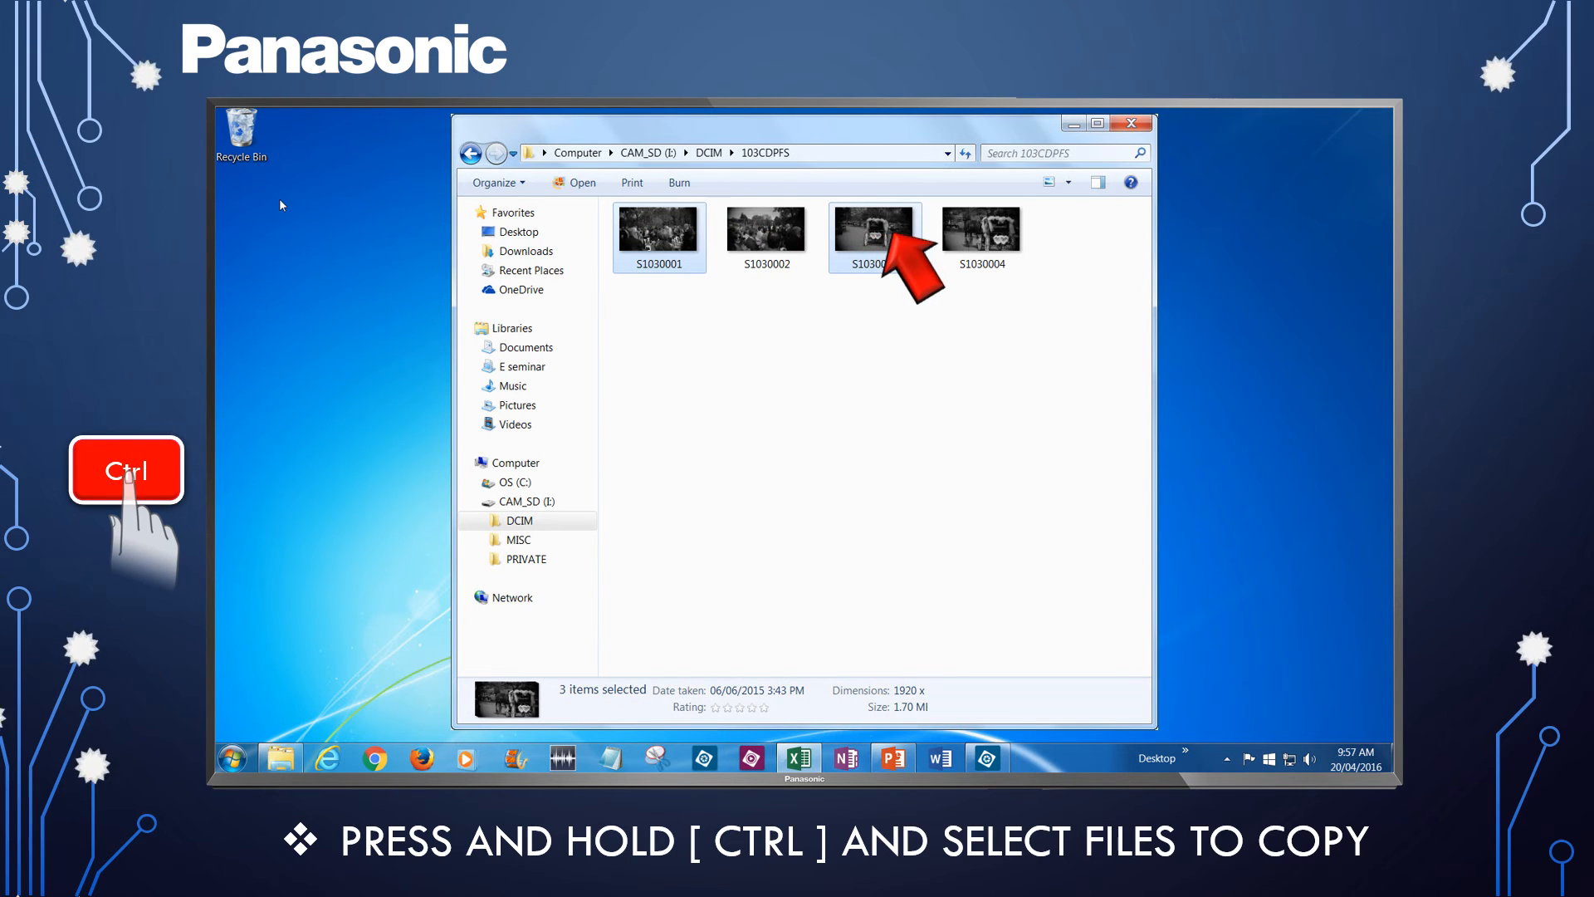